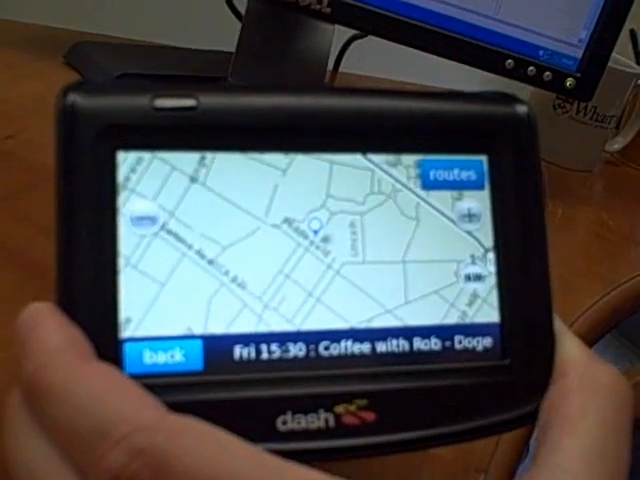
# Step: Request driving directions to the coffee meeting's location from the event map
pyautogui.click(450, 173)
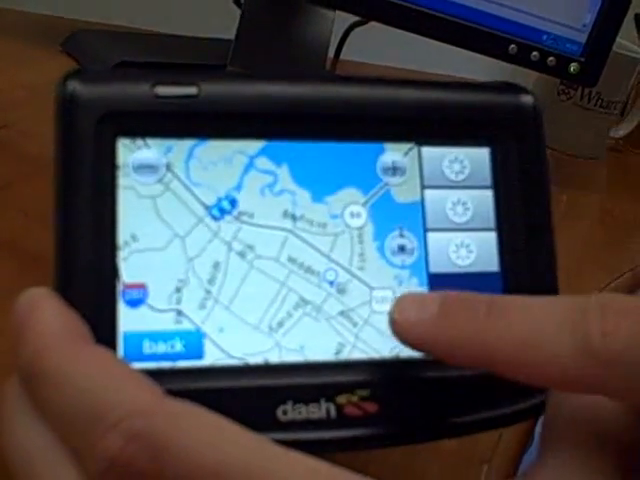
# Step: Tap the route options panel while the navigator is still finding routes
pyautogui.click(385, 300)
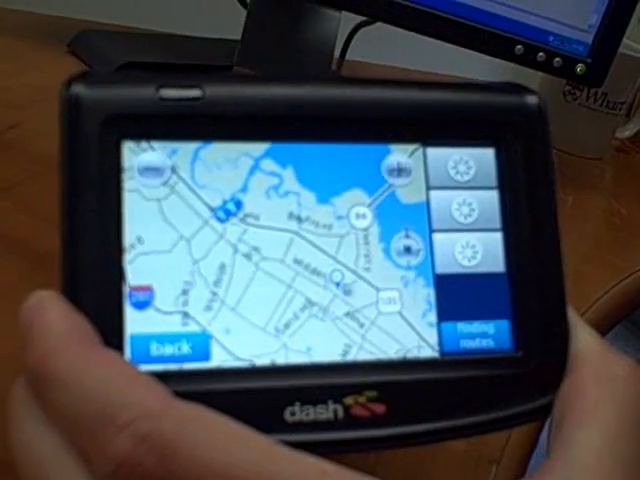